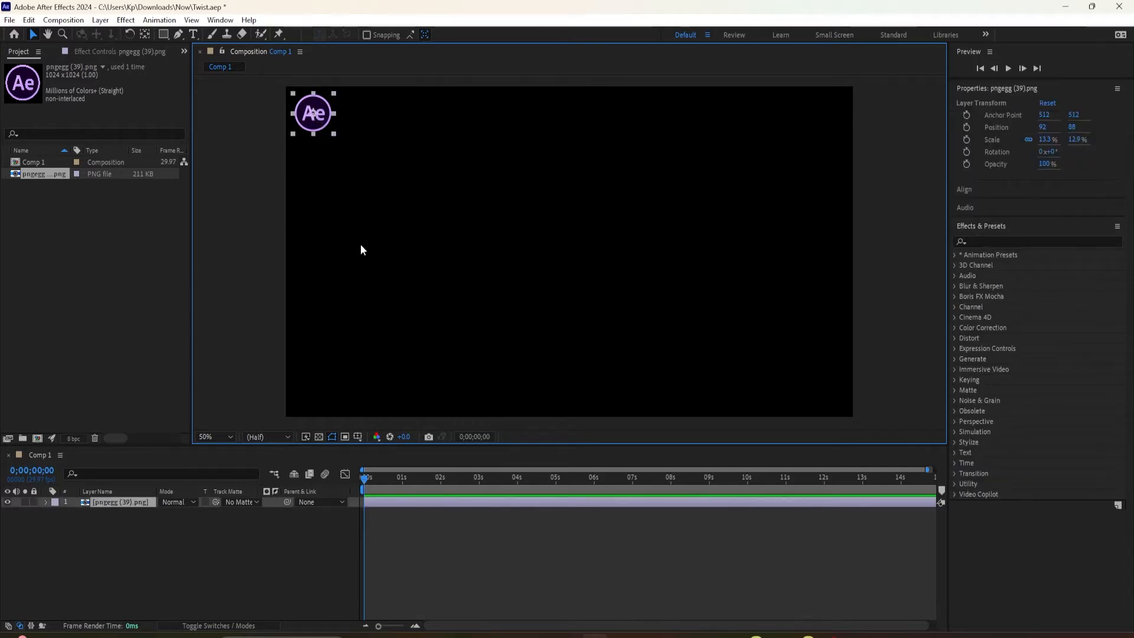
# Collapse the Effects & Presets list and park the Ae logo at the top-left corner
pyautogui.click(982, 226)
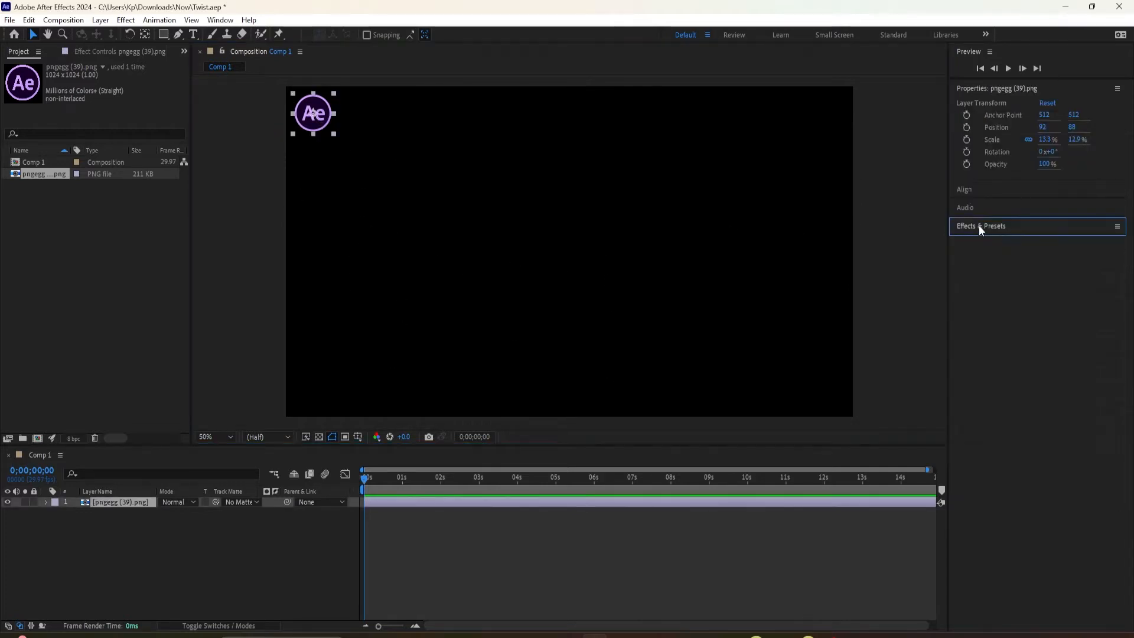
pyautogui.moveTo(312, 114); pyautogui.dragTo(436, 167)
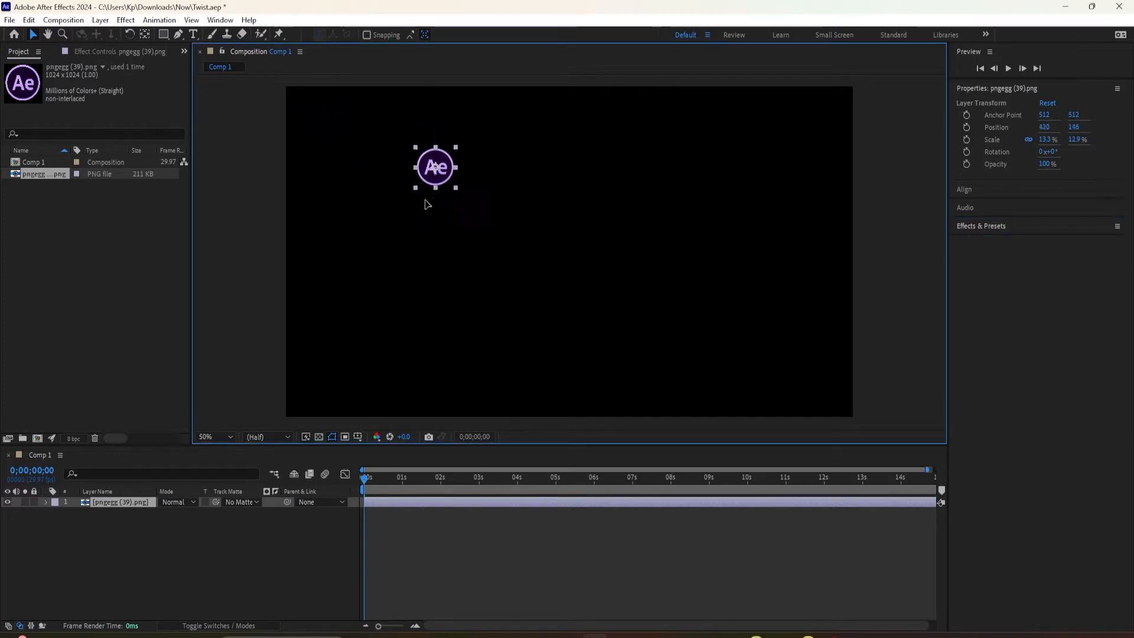
pyautogui.moveTo(436, 167); pyautogui.dragTo(309, 117)
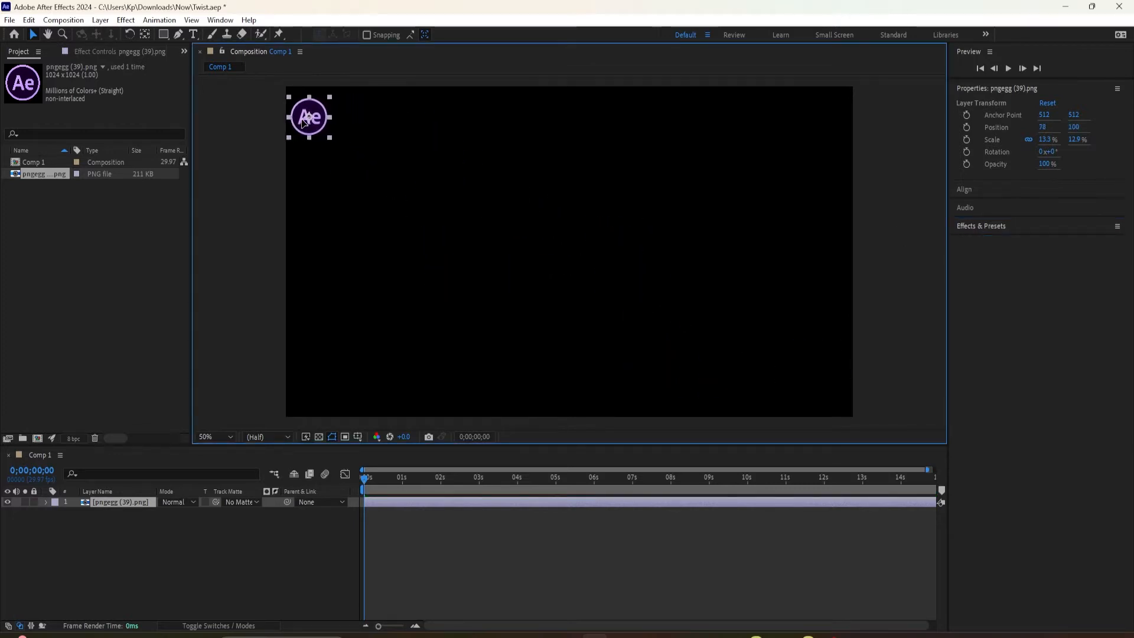
# Show the Motion Sketch panel from the Window menu, set to 100% capture speed
pyautogui.click(220, 20)
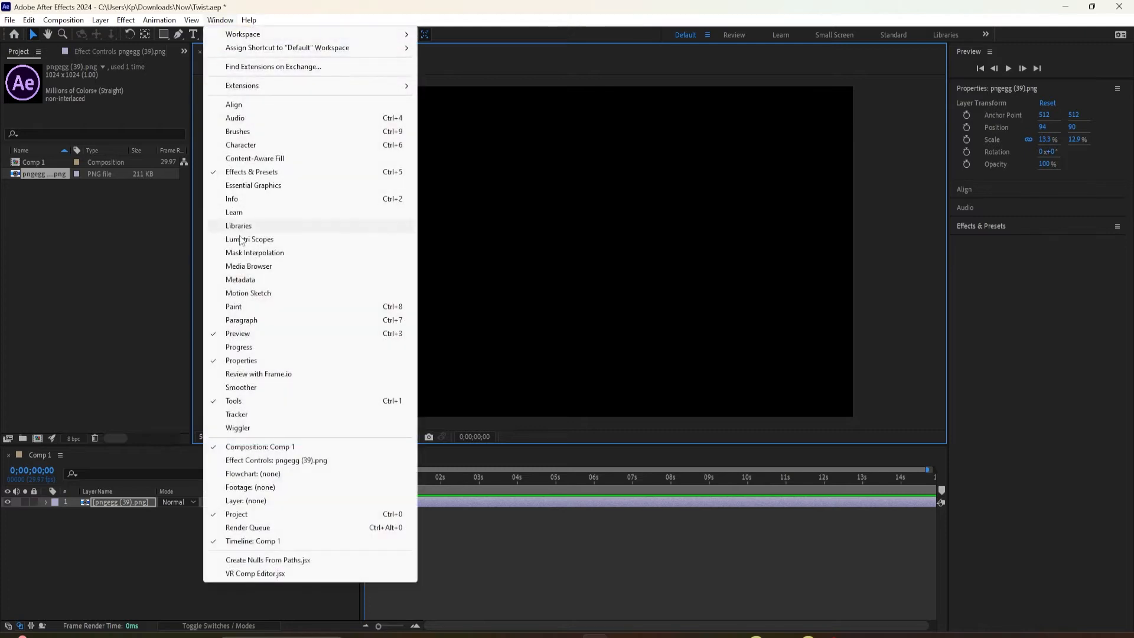
pyautogui.click(248, 292)
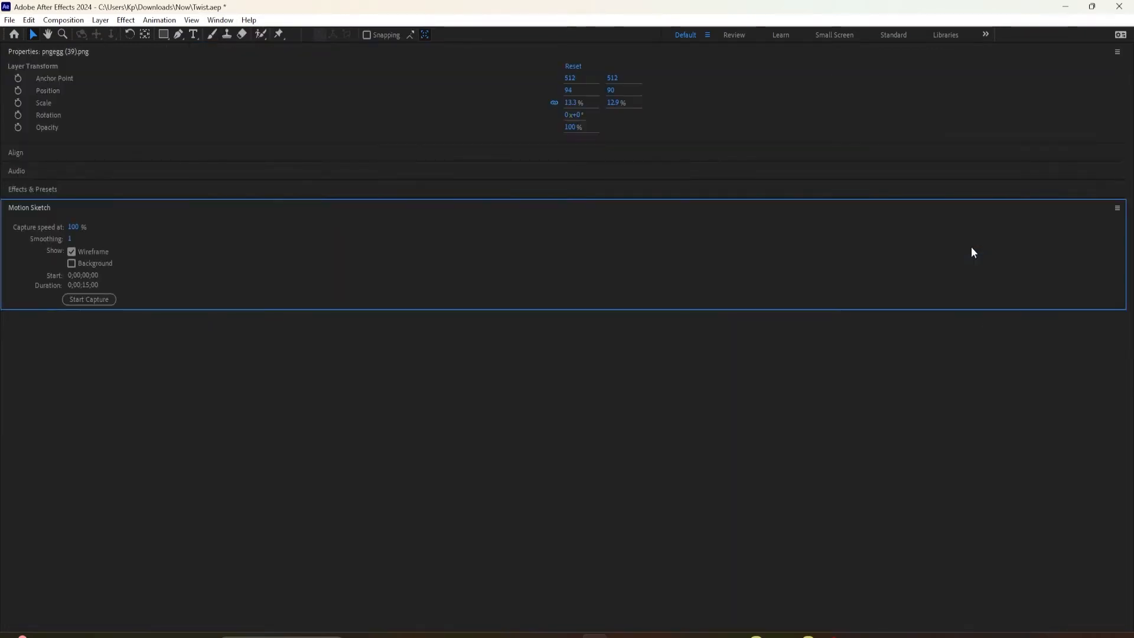
pyautogui.moveTo(879, 141)
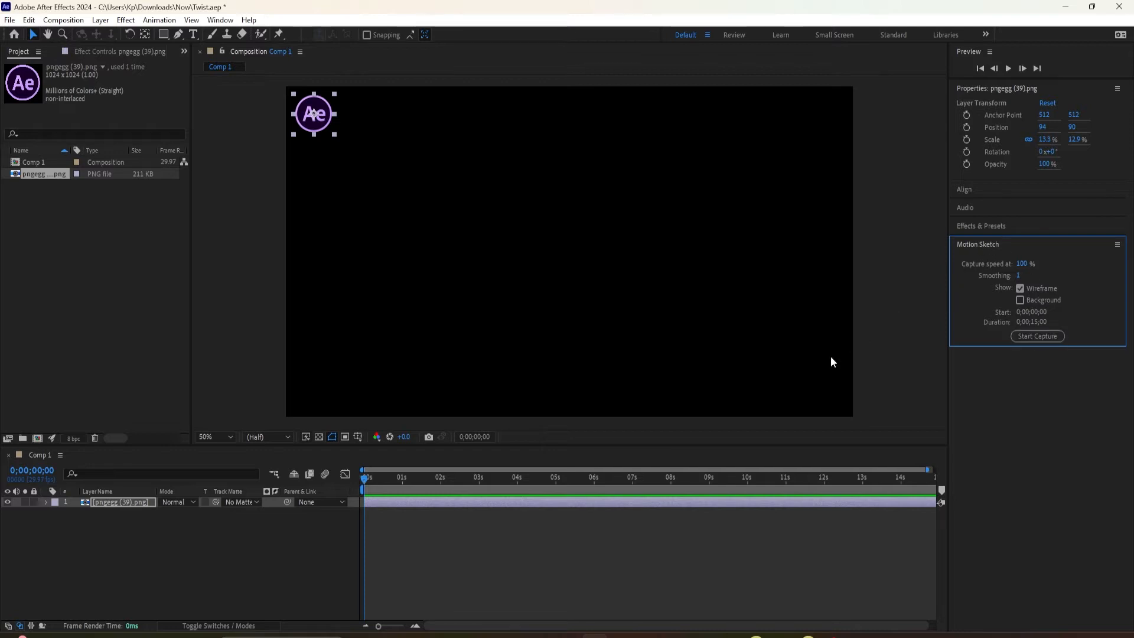
pyautogui.moveTo(695, 368)
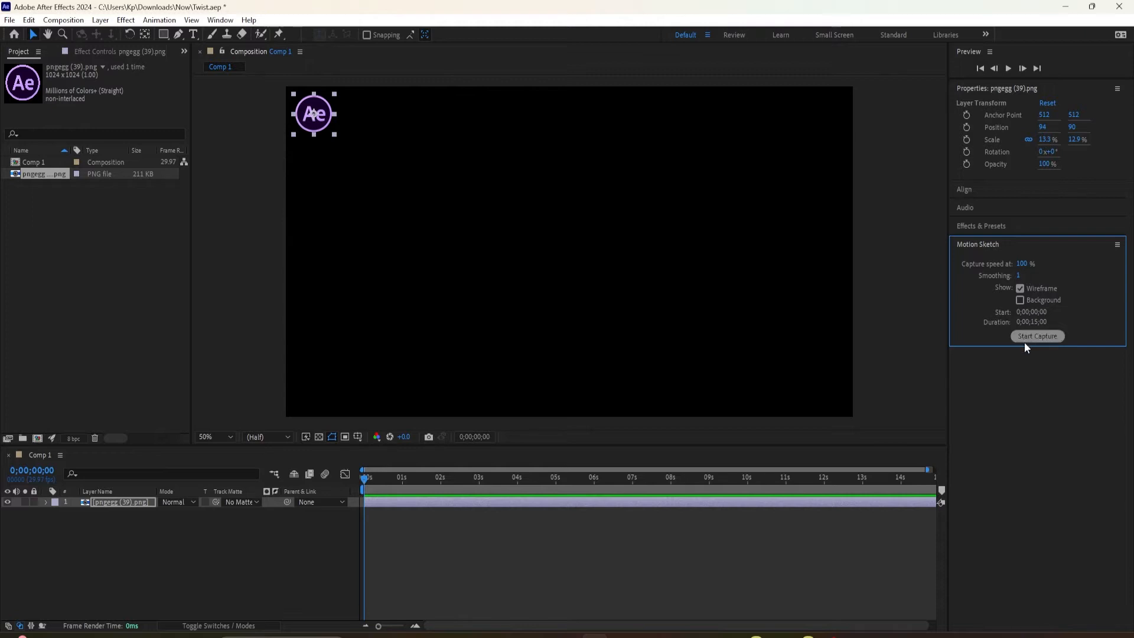
# Start Motion Sketch capture and sketch a winding path for the logo across the composition
pyautogui.click(1037, 335)
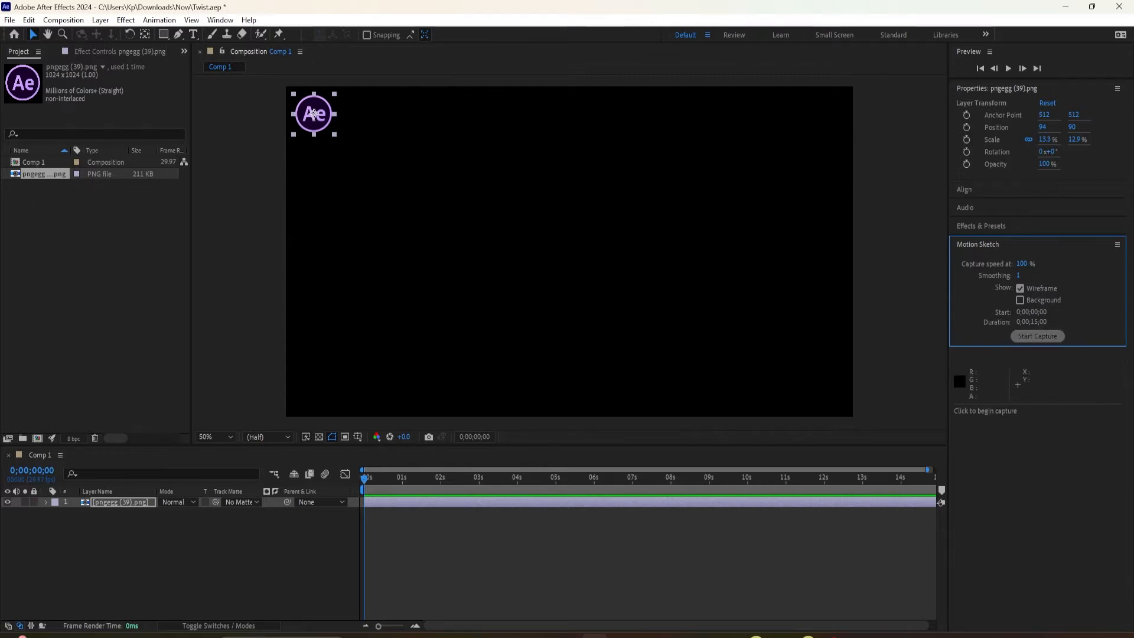
pyautogui.moveTo(304, 143)
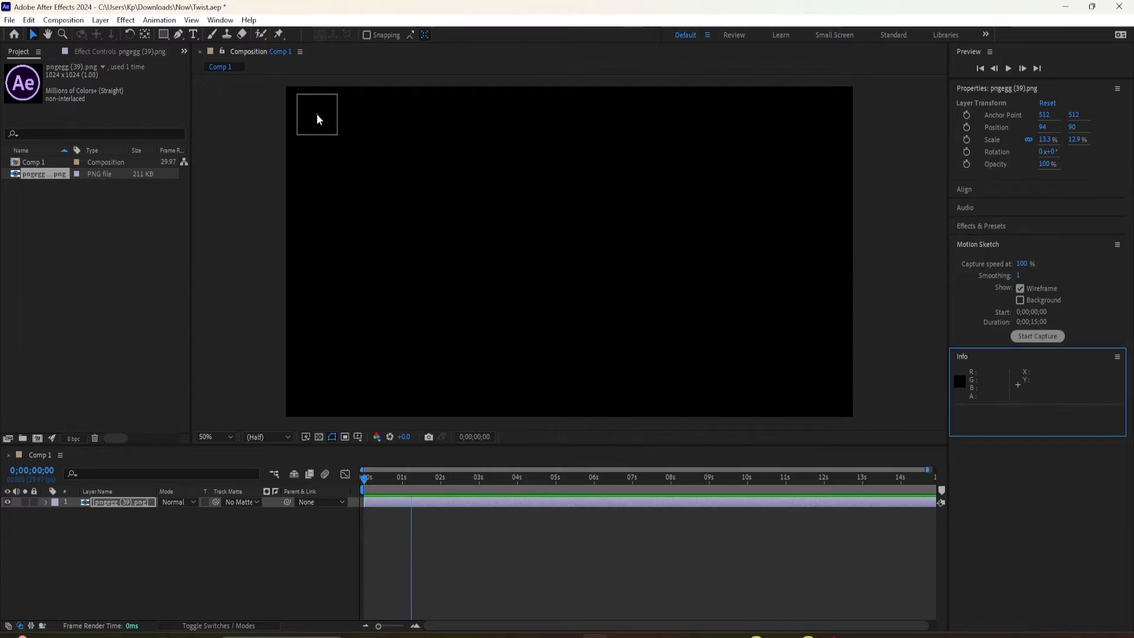
pyautogui.moveTo(317, 115); pyautogui.dragTo(338, 247)
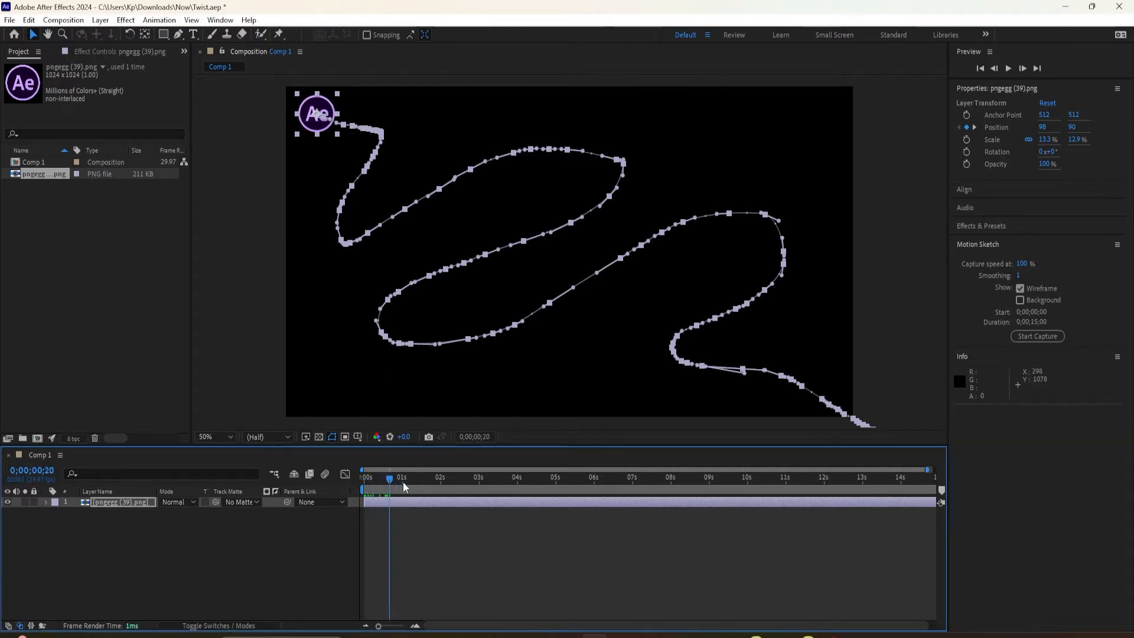
# Scrub to about five seconds and back, then return playback to frame zero
pyautogui.click(561, 476)
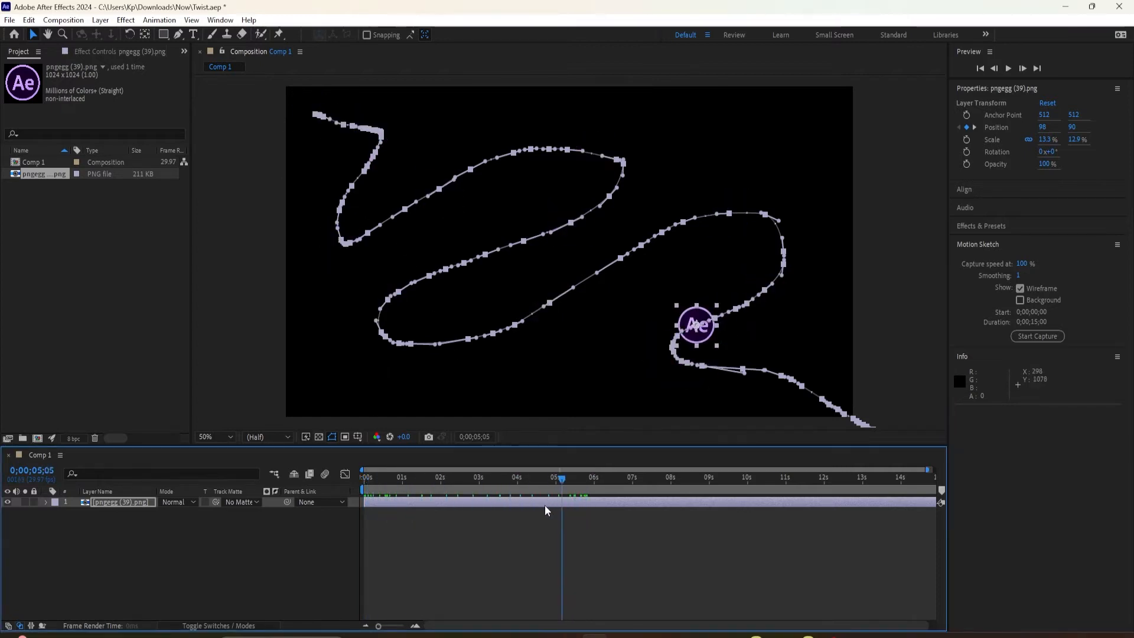
pyautogui.click(400, 476)
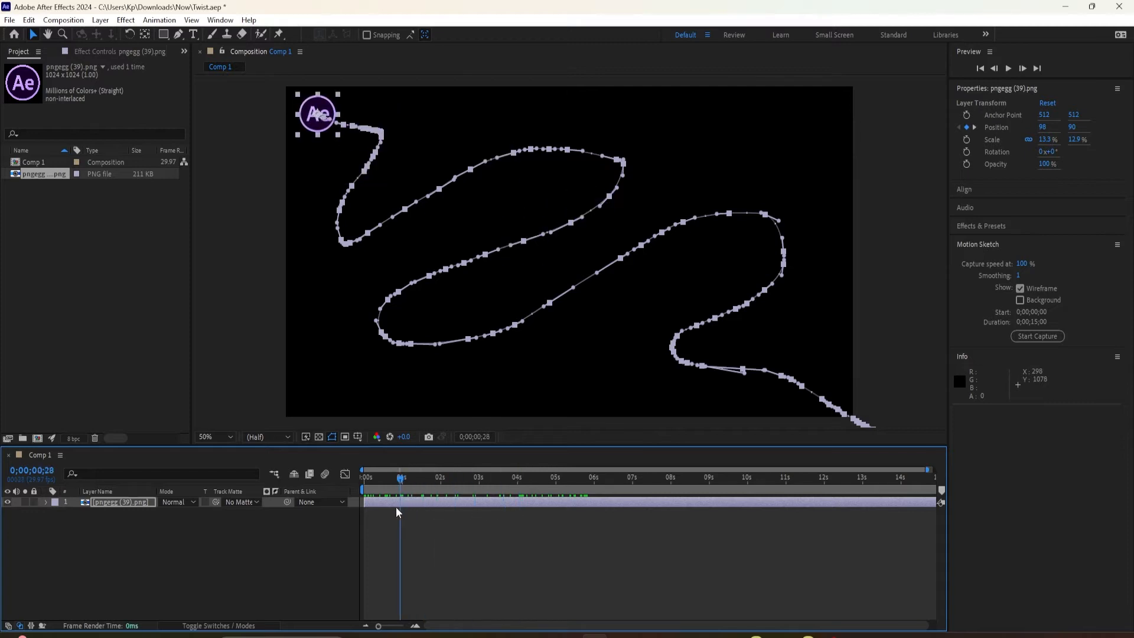
pyautogui.click(1007, 69)
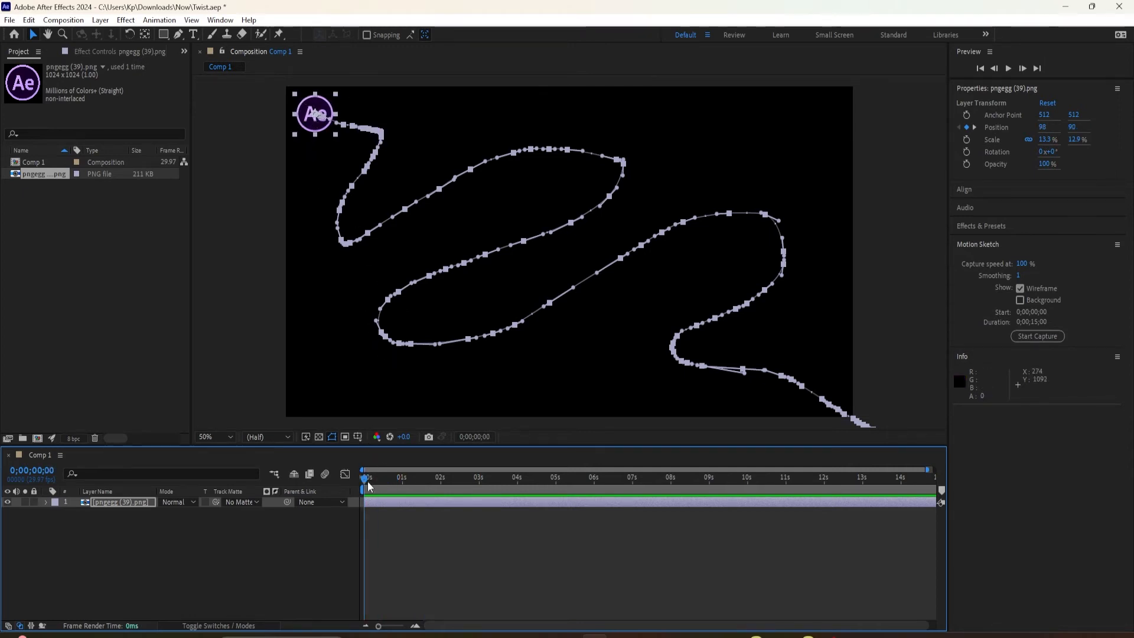
# Reveal the logo's dense Position keyframes and move to about three seconds in
pyautogui.click(372, 476)
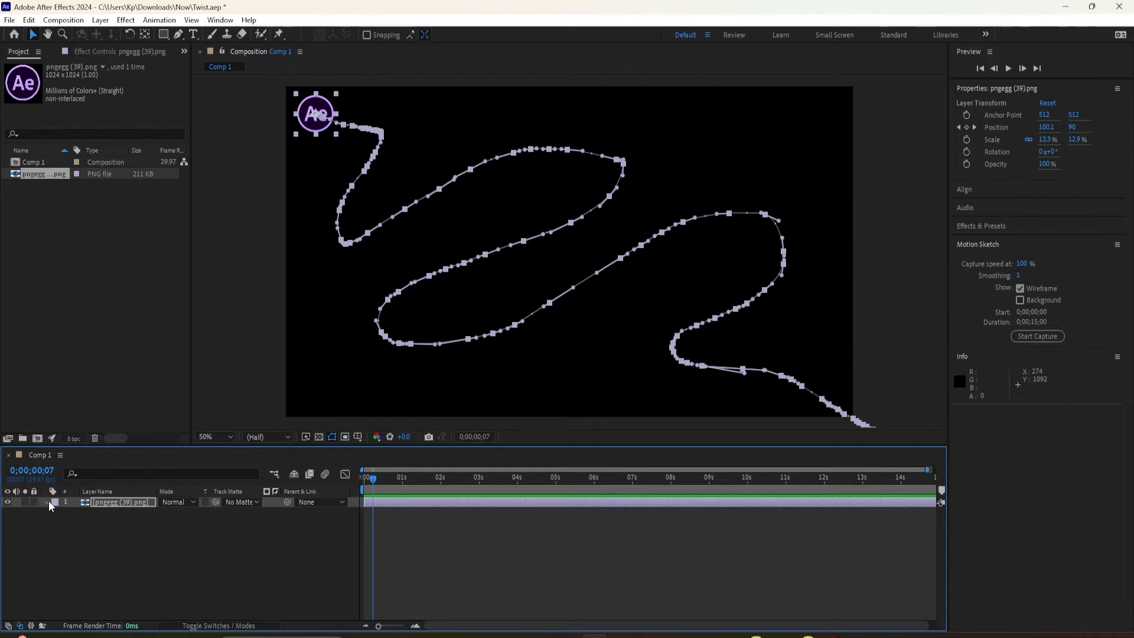
pyautogui.click(55, 502)
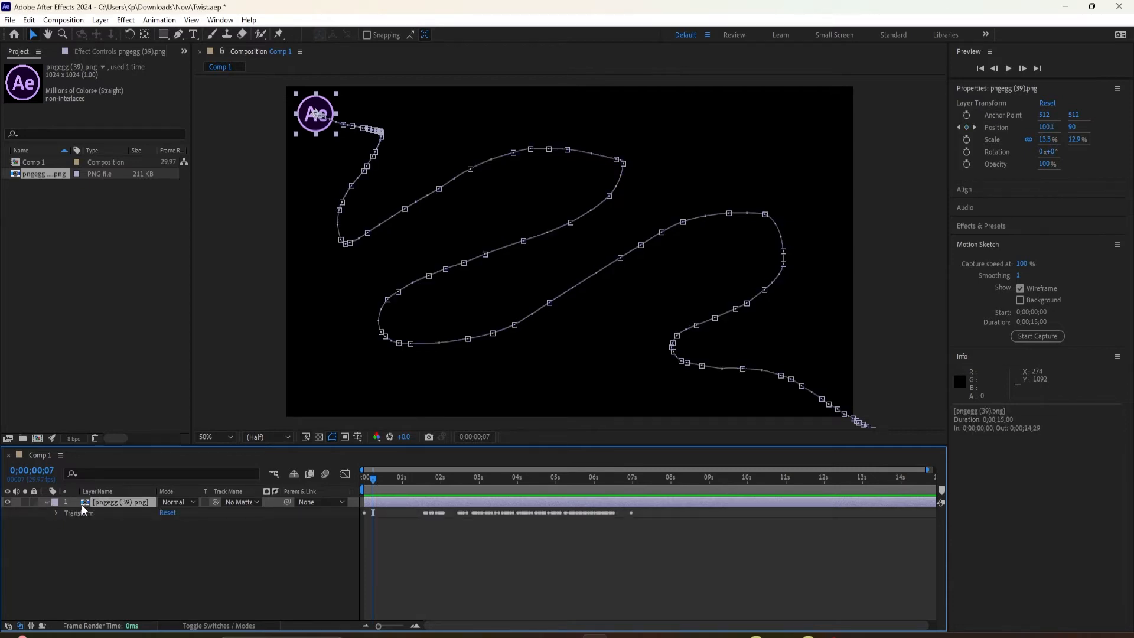
pyautogui.click(57, 511)
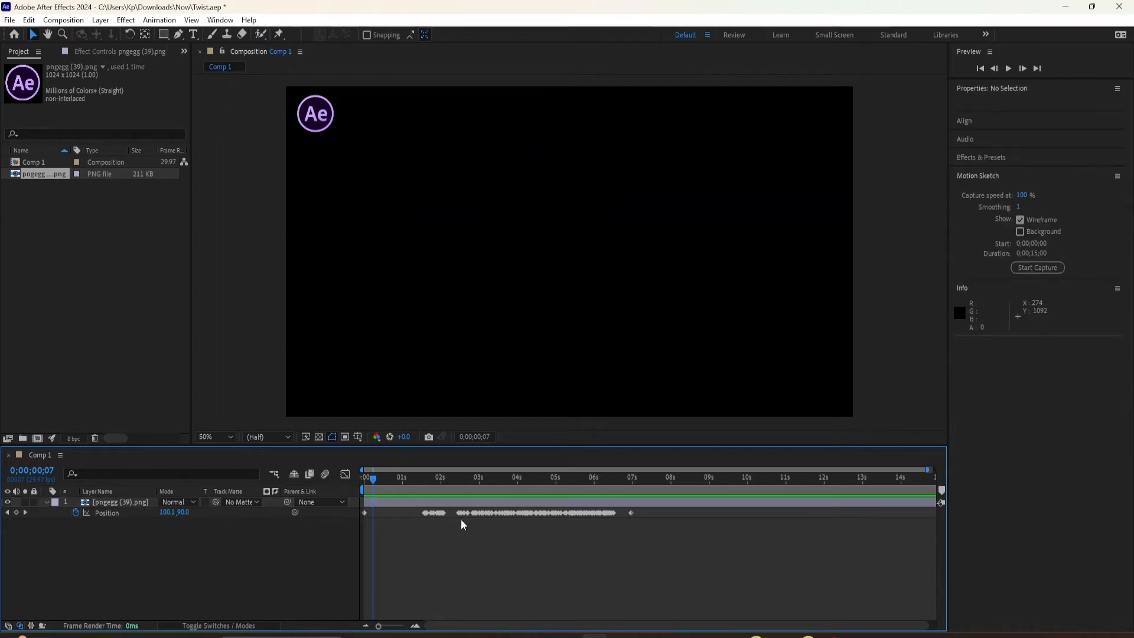
pyautogui.click(503, 476)
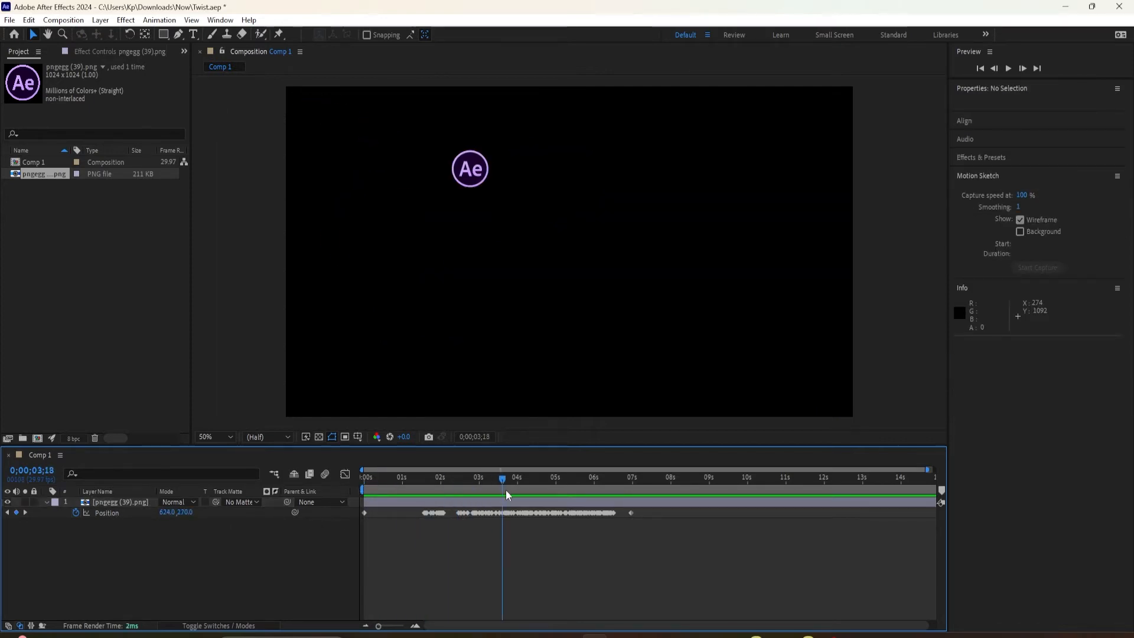
# Show the Smoother panel from the Window menu and return to the start of the logo animation
pyautogui.click(221, 20)
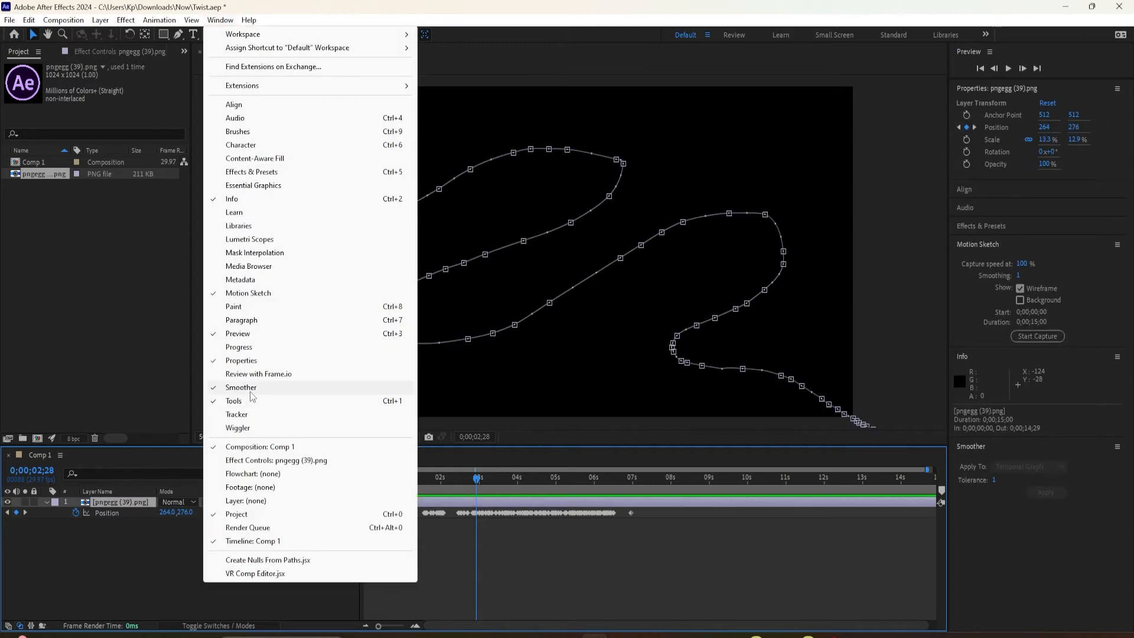
pyautogui.moveTo(253, 239)
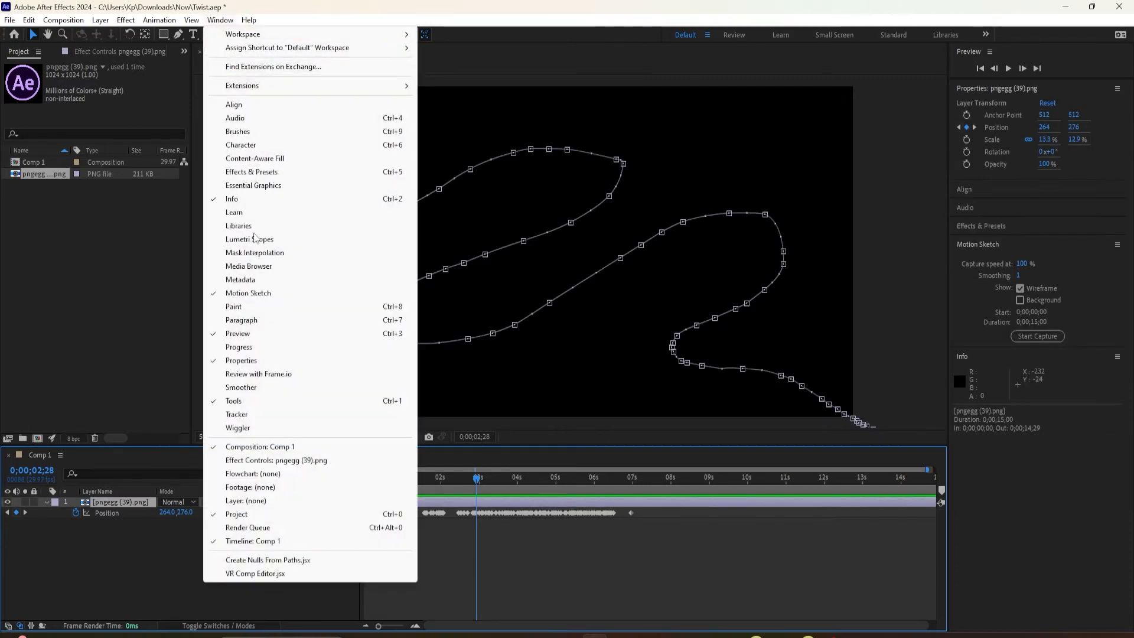
pyautogui.click(240, 388)
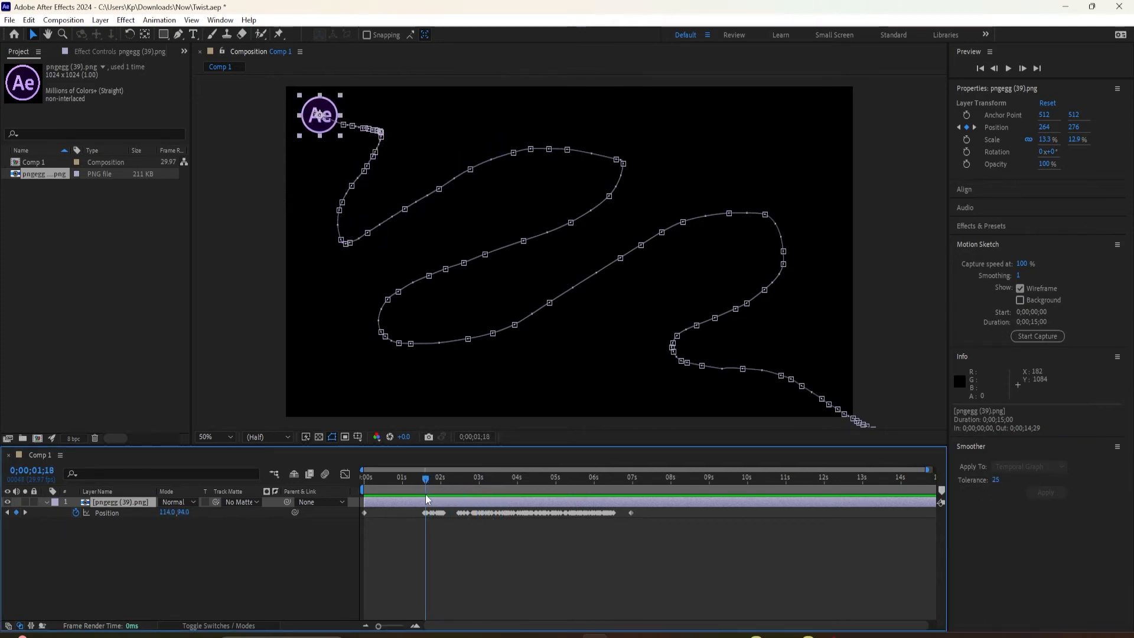
pyautogui.click(1008, 69)
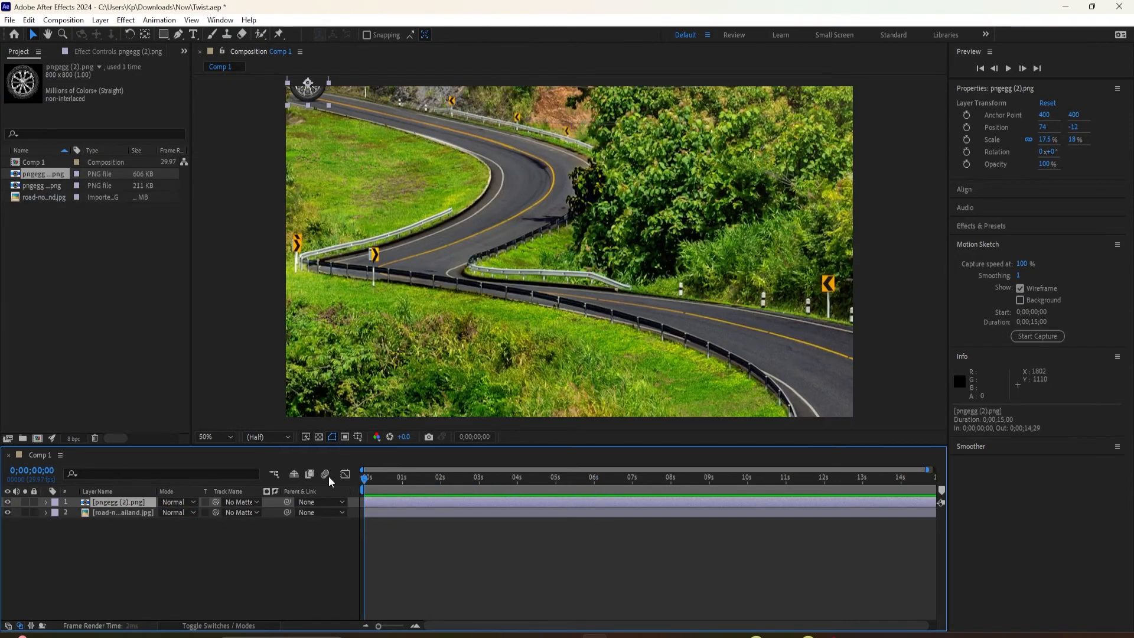
pyautogui.moveTo(365, 490)
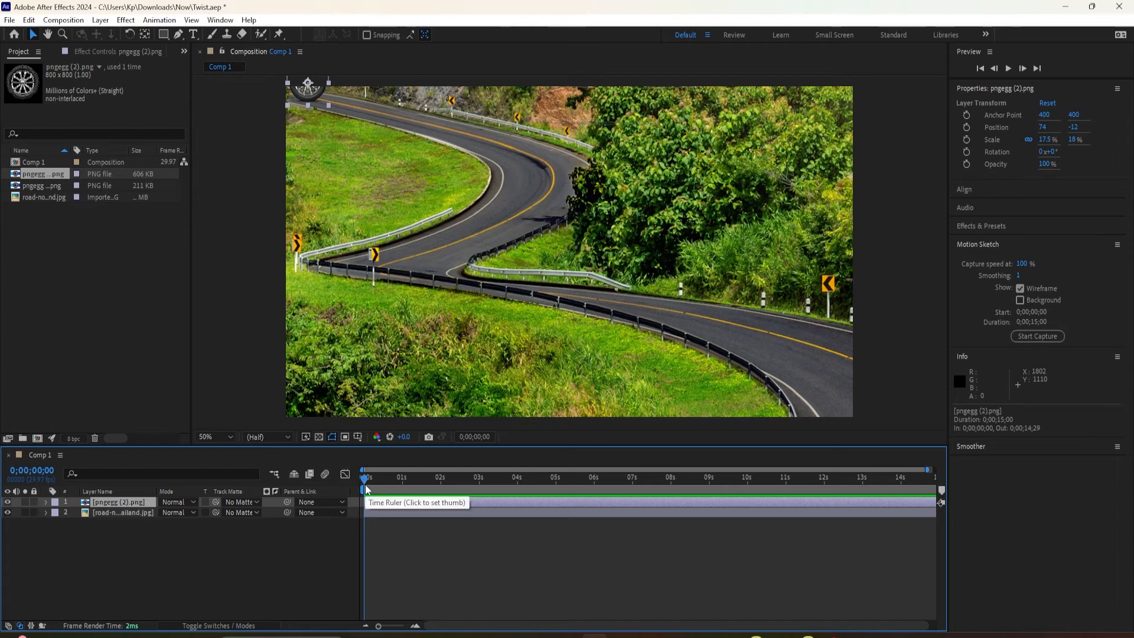
pyautogui.moveTo(366, 485)
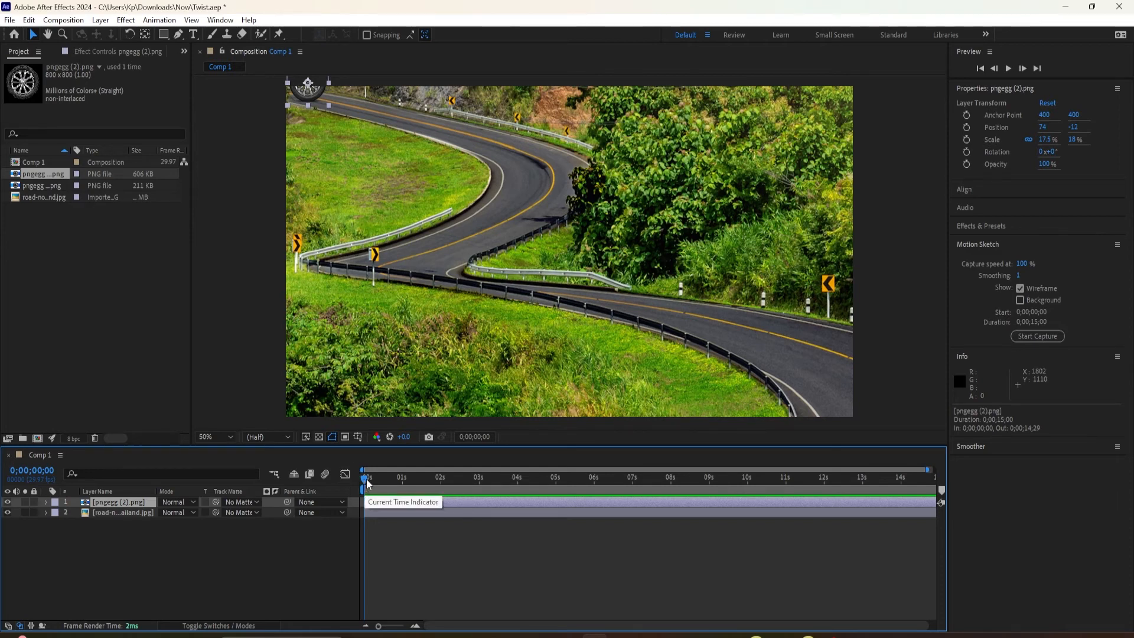
# Select the road background layer, then reselect the wheel layer at frame zero
pyautogui.click(123, 512)
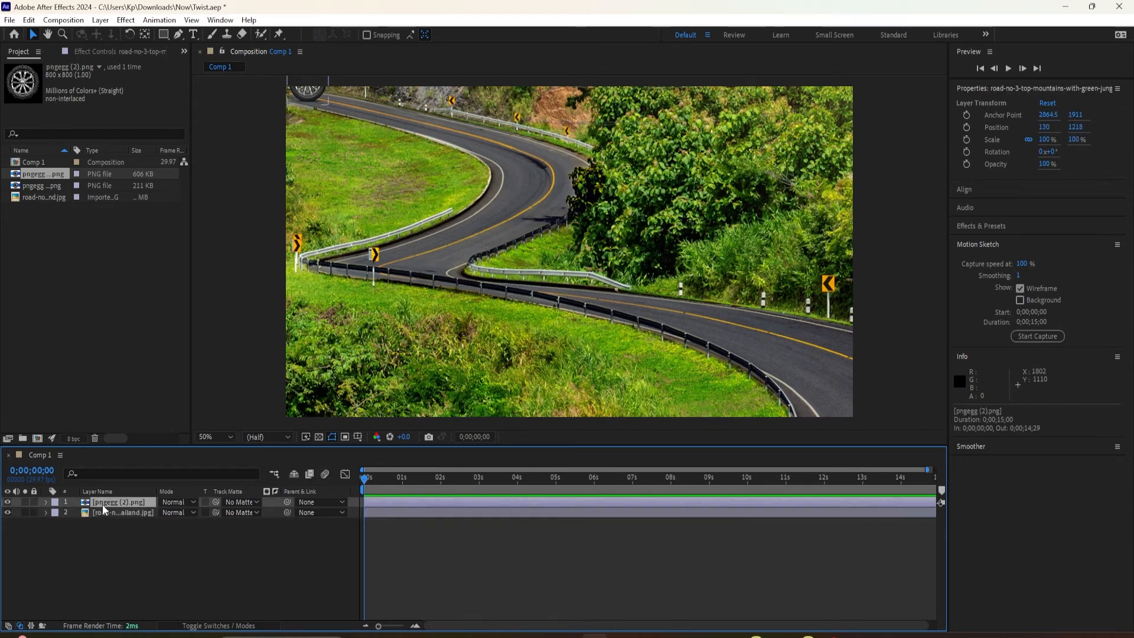
pyautogui.click(118, 502)
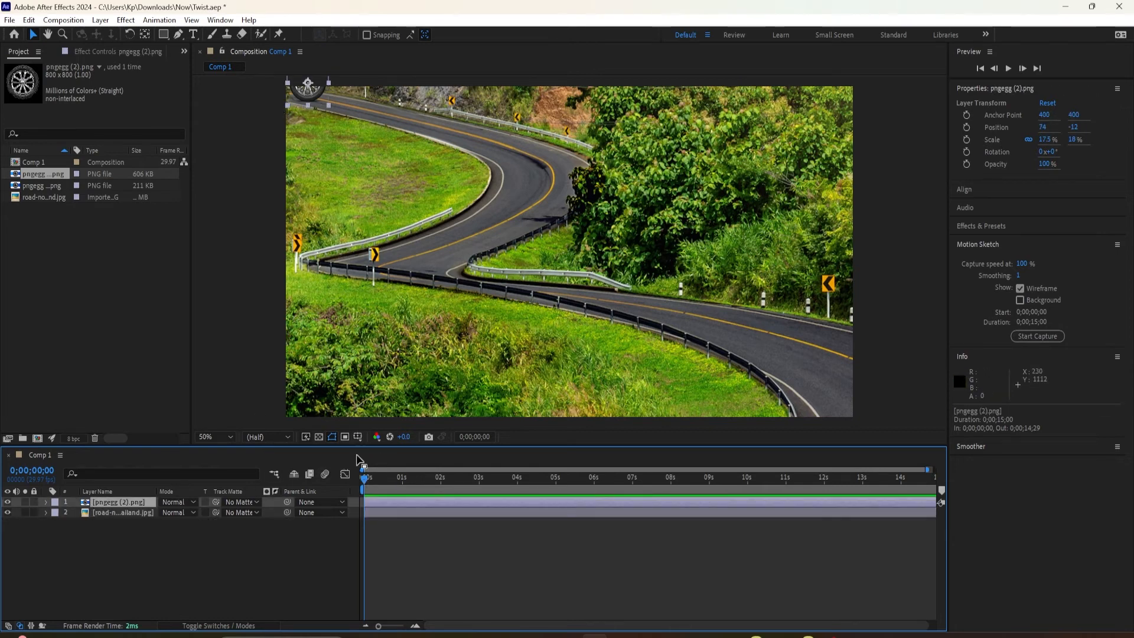
pyautogui.moveTo(597, 437)
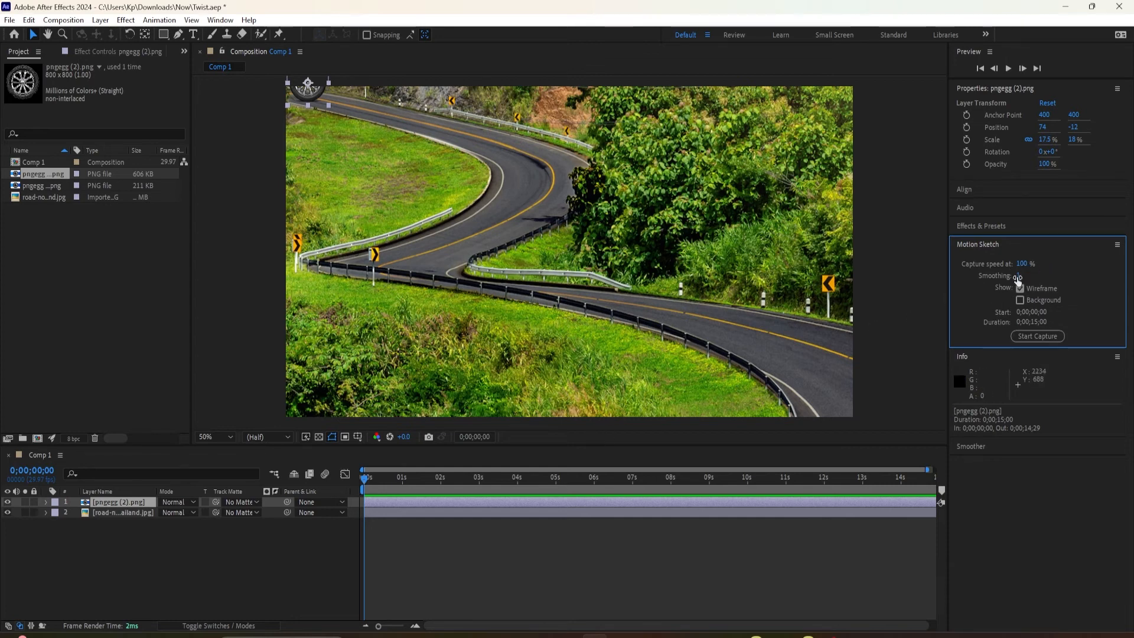
# Set Motion Sketch smoothing to 25 and show the road background during capture
pyautogui.tripleClick(1025, 275)
pyautogui.write('25')
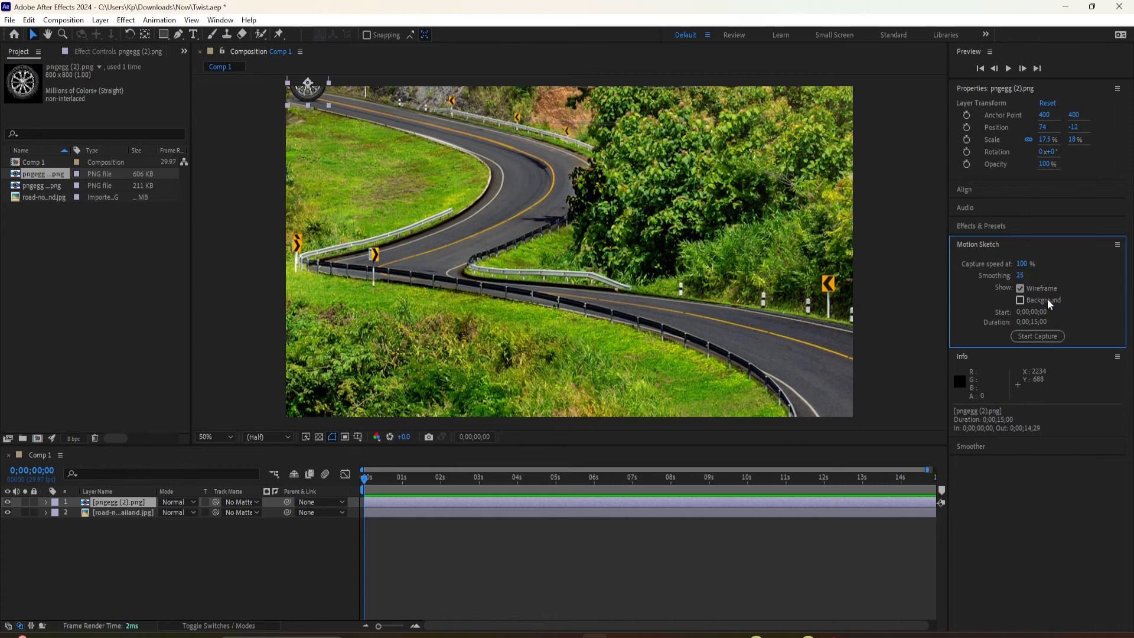
pyautogui.click(1020, 300)
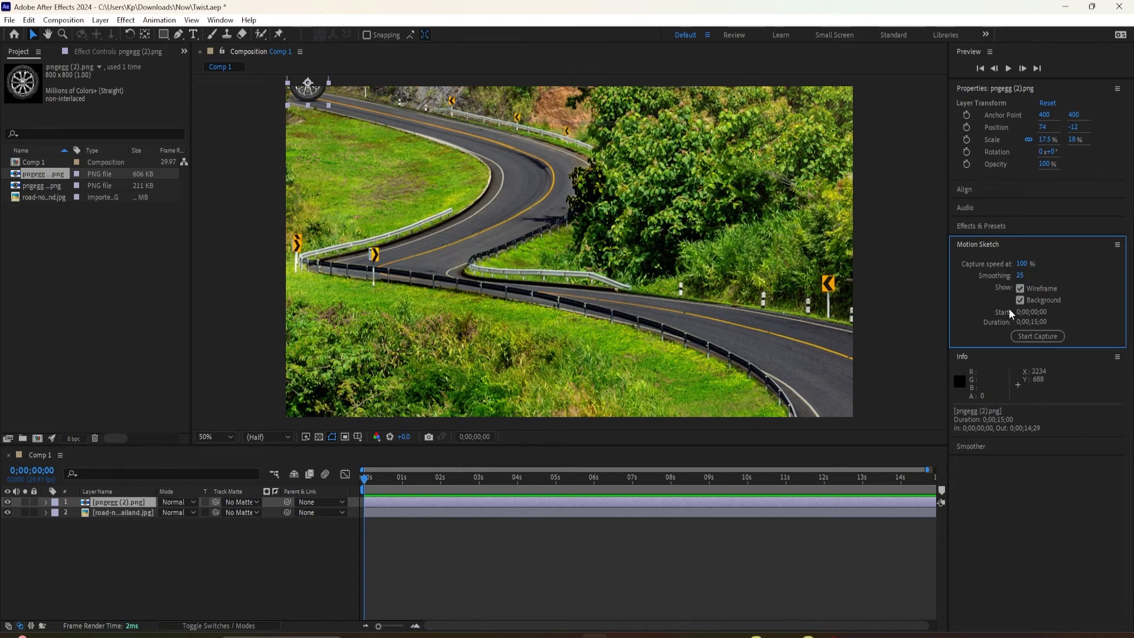
pyautogui.moveTo(1022, 259)
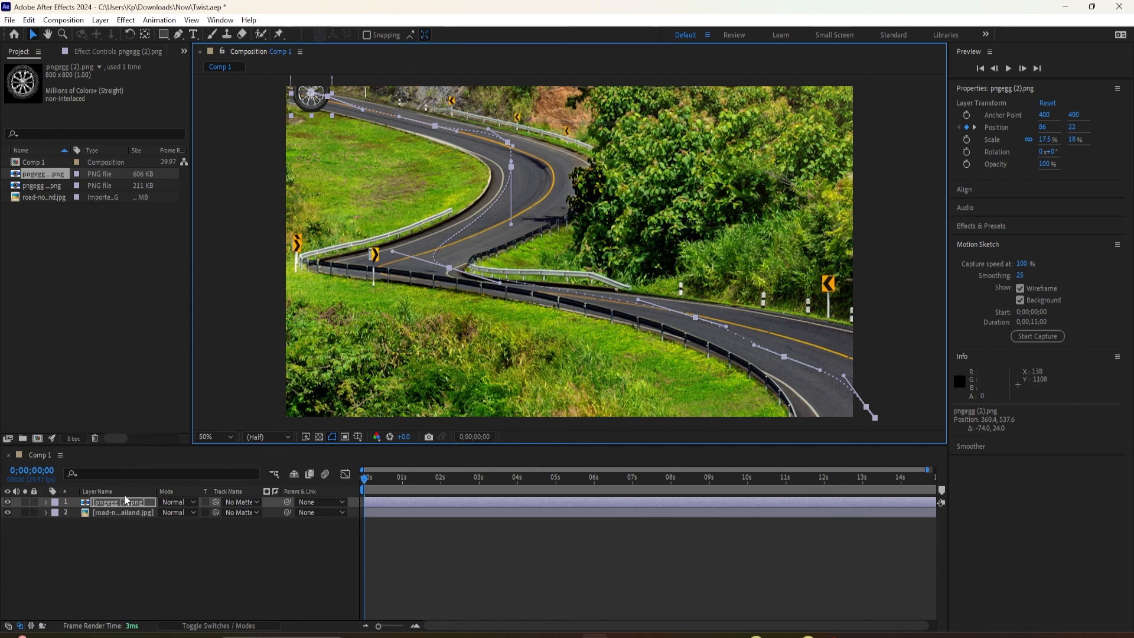
# Hide and re-show the road layer to inspect the wheel's sketched path
pyautogui.click(7, 512)
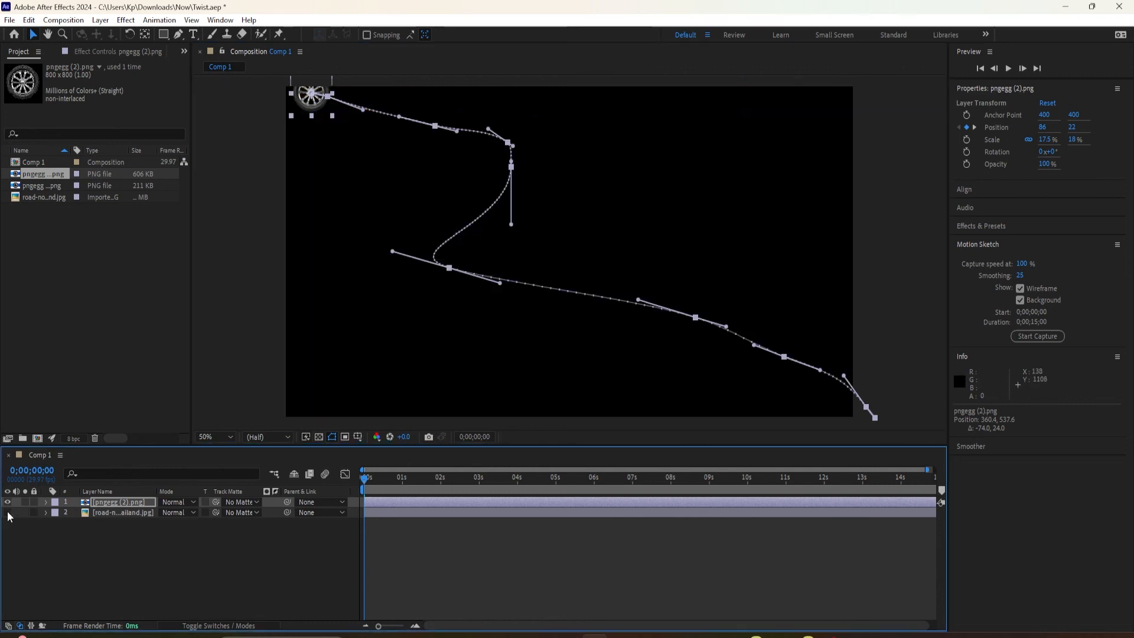
pyautogui.click(7, 511)
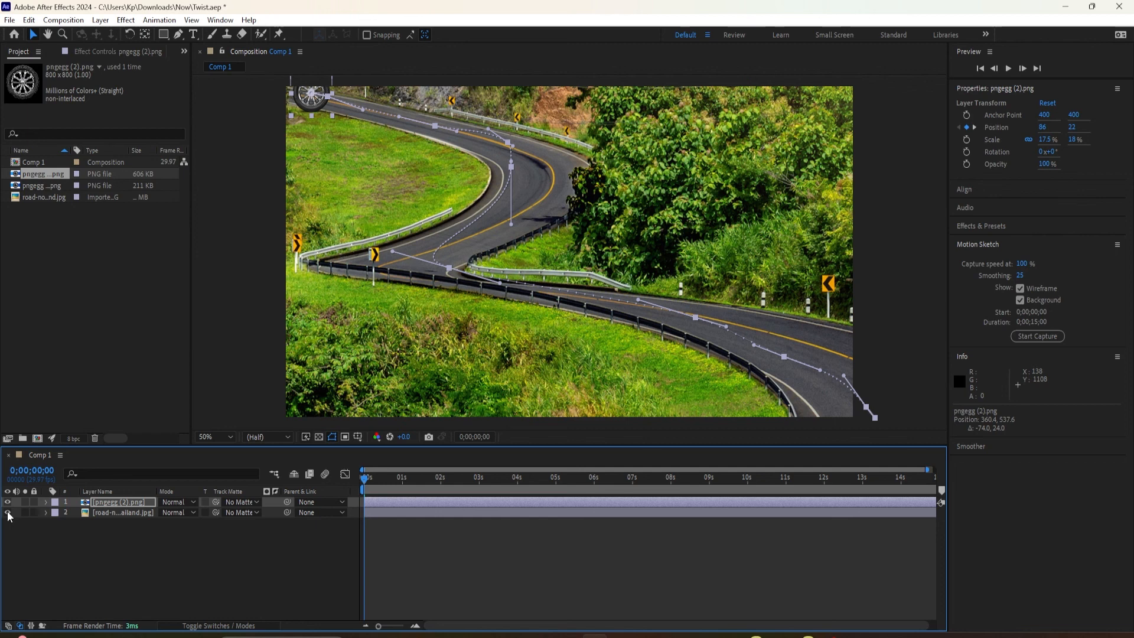
pyautogui.moveTo(327, 445)
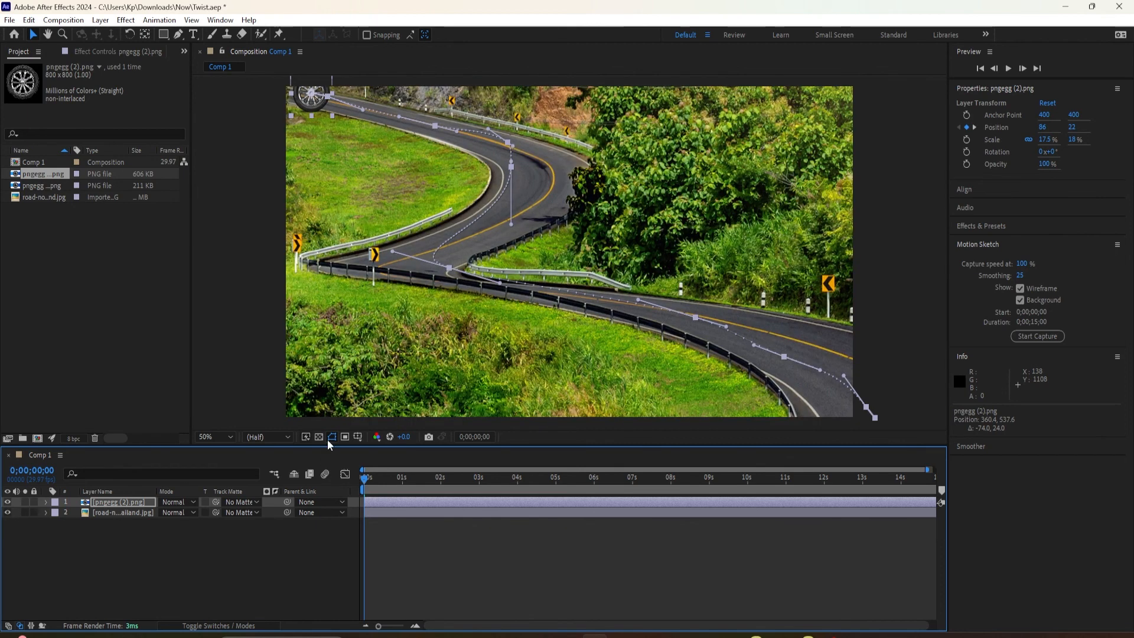